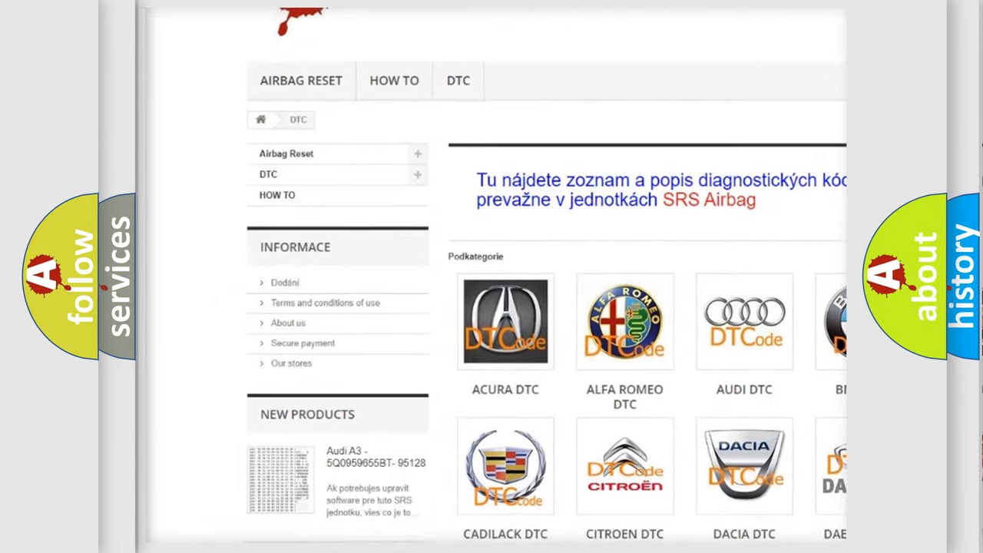
{"action": "scroll", "scroll_direction": "down", "scroll_amount": 3}
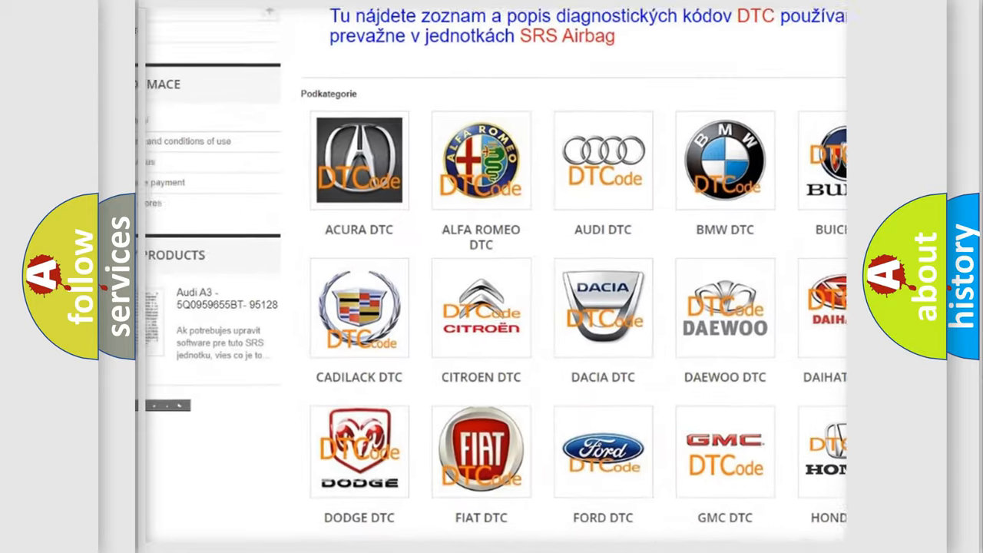
{"action": "scroll", "scroll_direction": "down", "scroll_amount": 3}
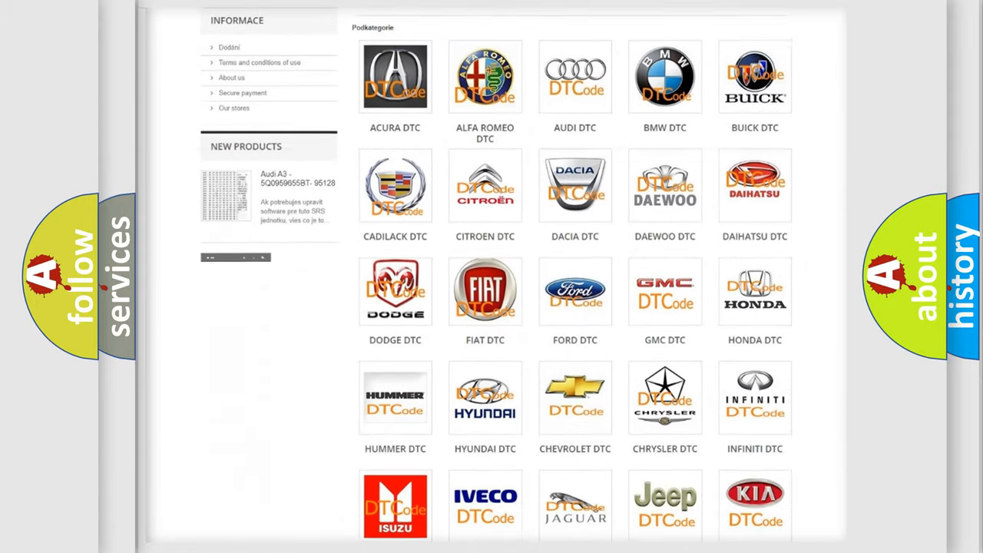
{"action": "scroll", "scroll_direction": "down", "scroll_amount": 3}
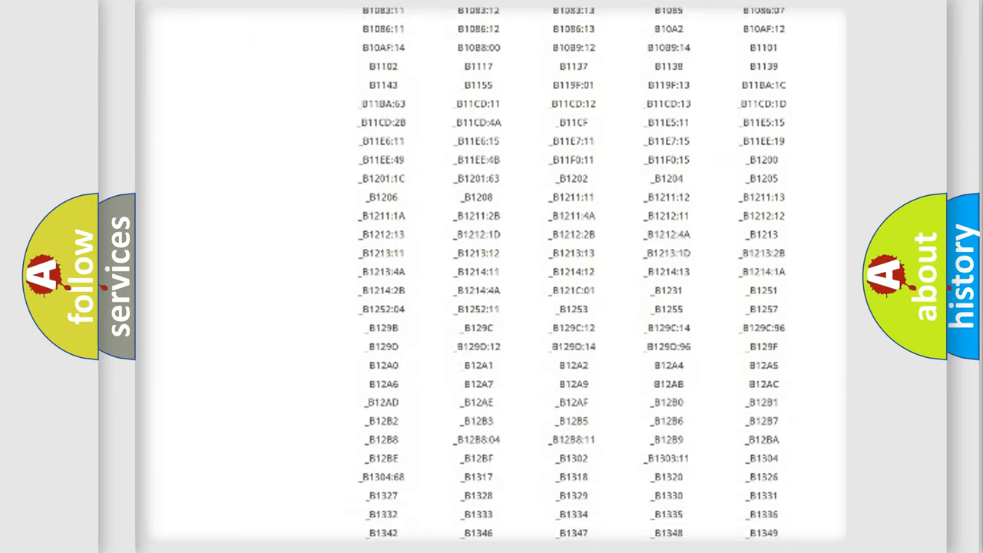
{"action": "scroll", "scroll_direction": "down", "scroll_amount": 3}
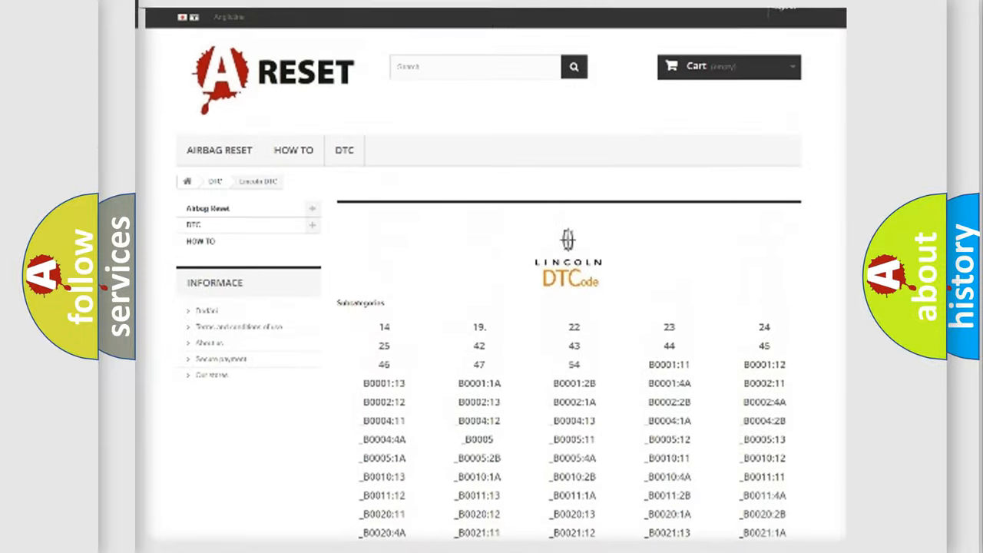
{"action": "scroll", "scroll_direction": "up", "scroll_amount": 3}
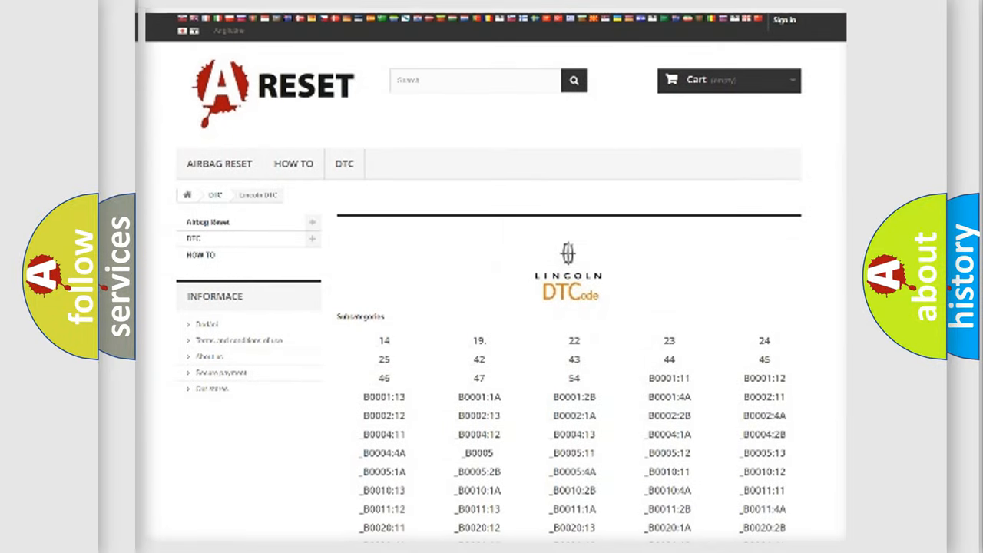